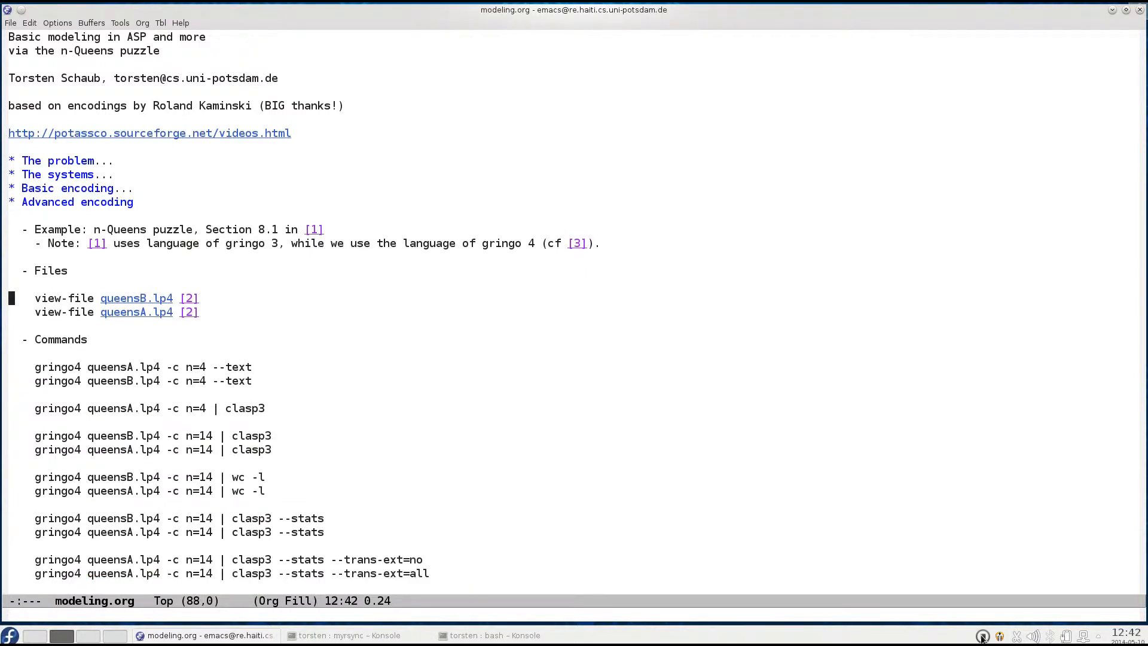
# - Open queensB.lp4 from its modeling.org link in a split window on the right
pyautogui.click(114, 297)
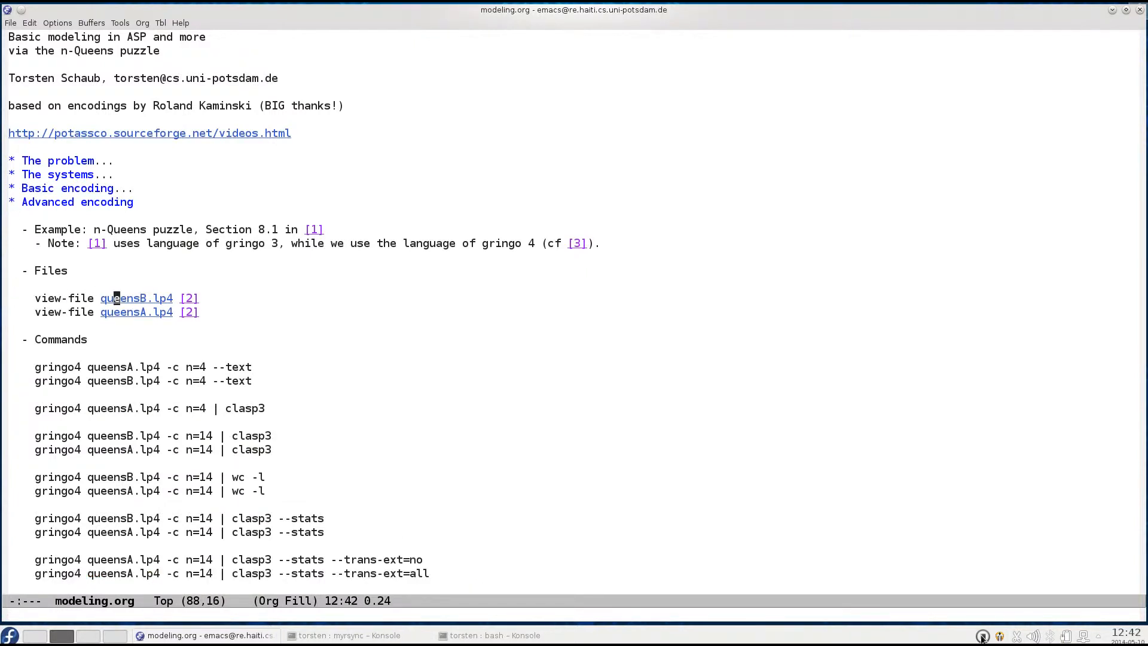
pyautogui.click(136, 298)
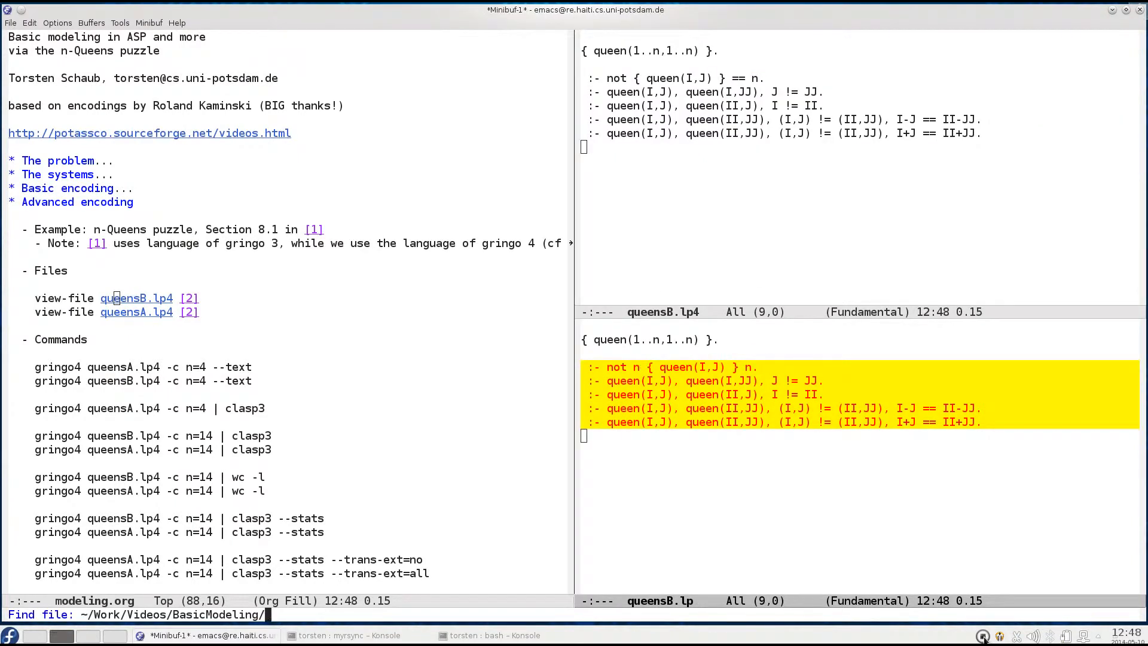
# - Visit queensA.lp4 so it replaces queensB.lp beneath queensB.lp4
pyautogui.write('qu')
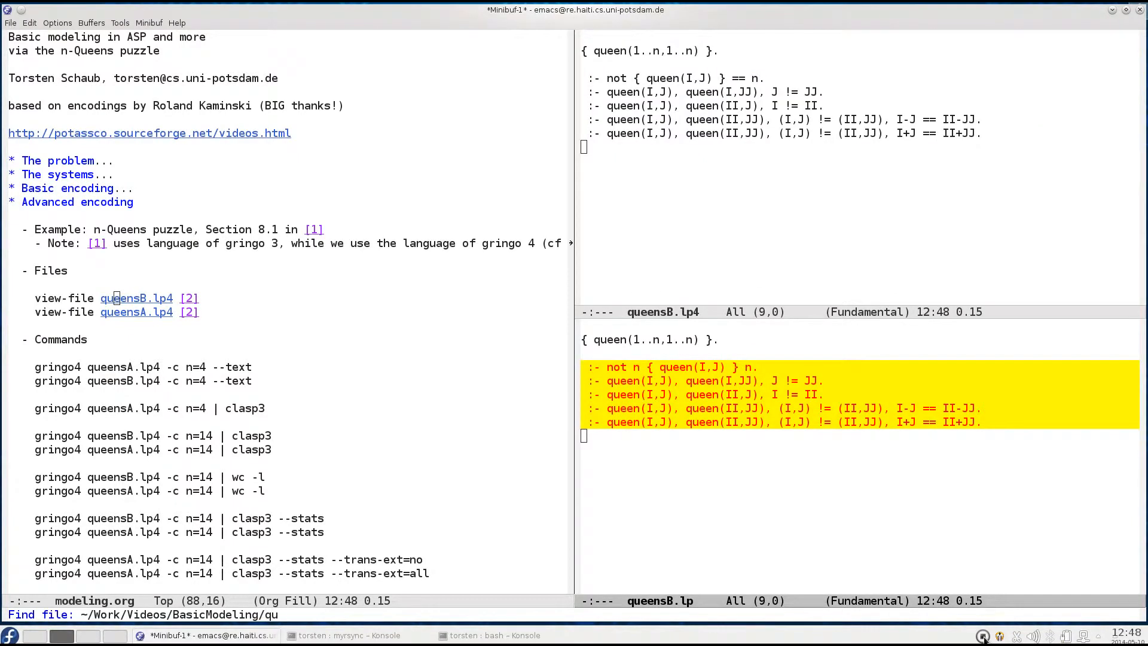
pyautogui.write('een')
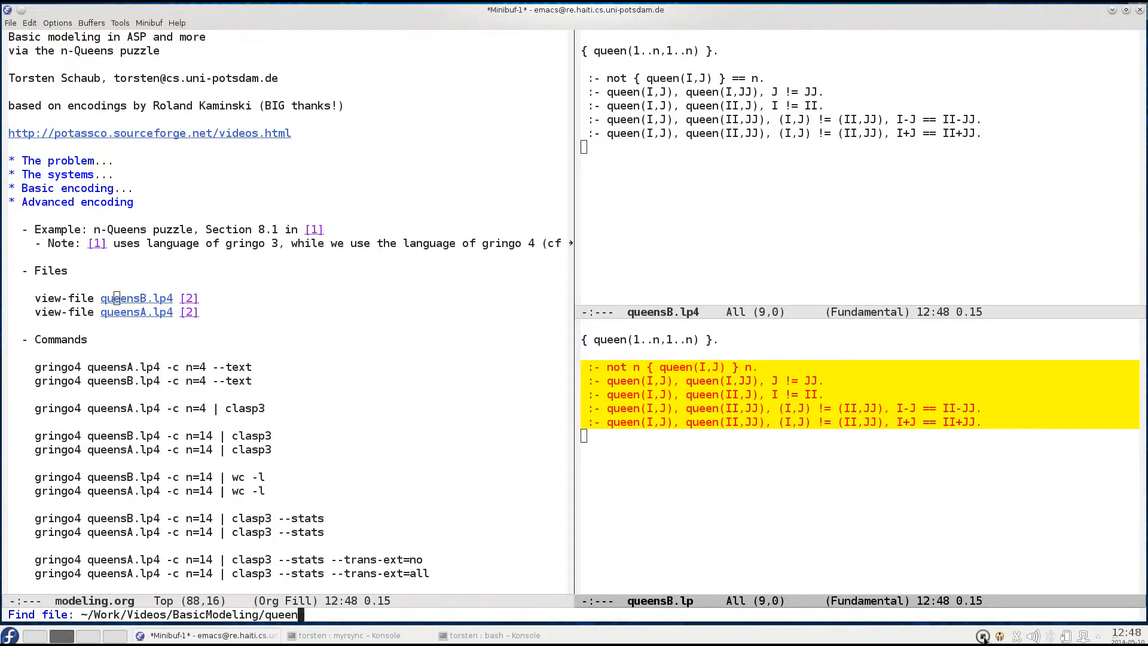
pyautogui.write('sA.')
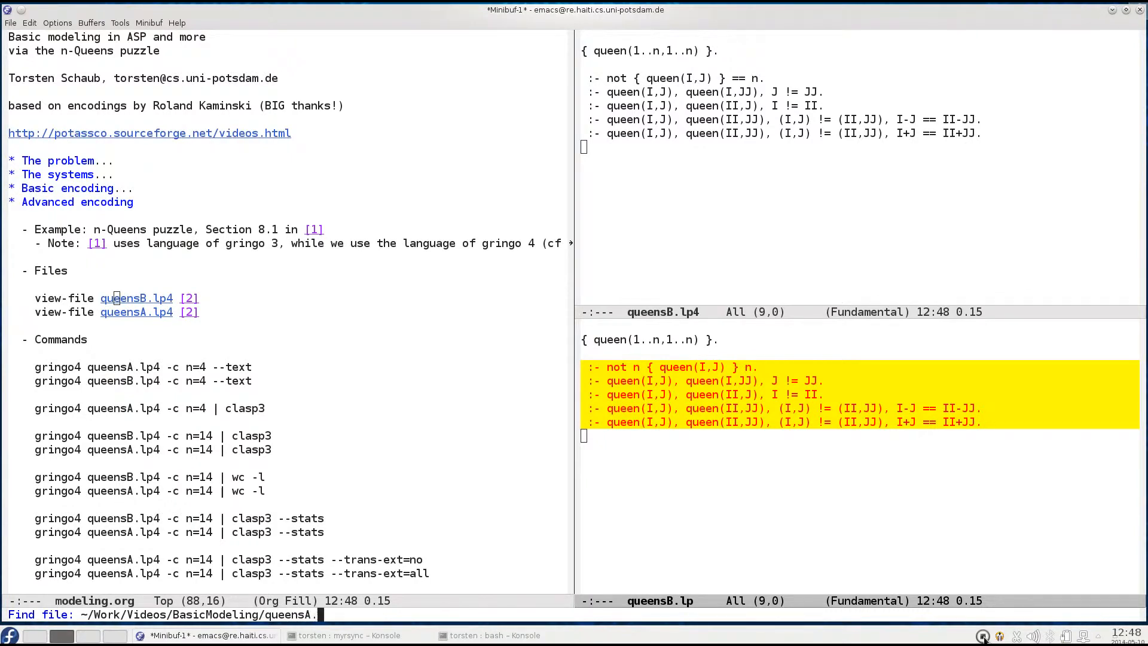
pyautogui.write('lp4')
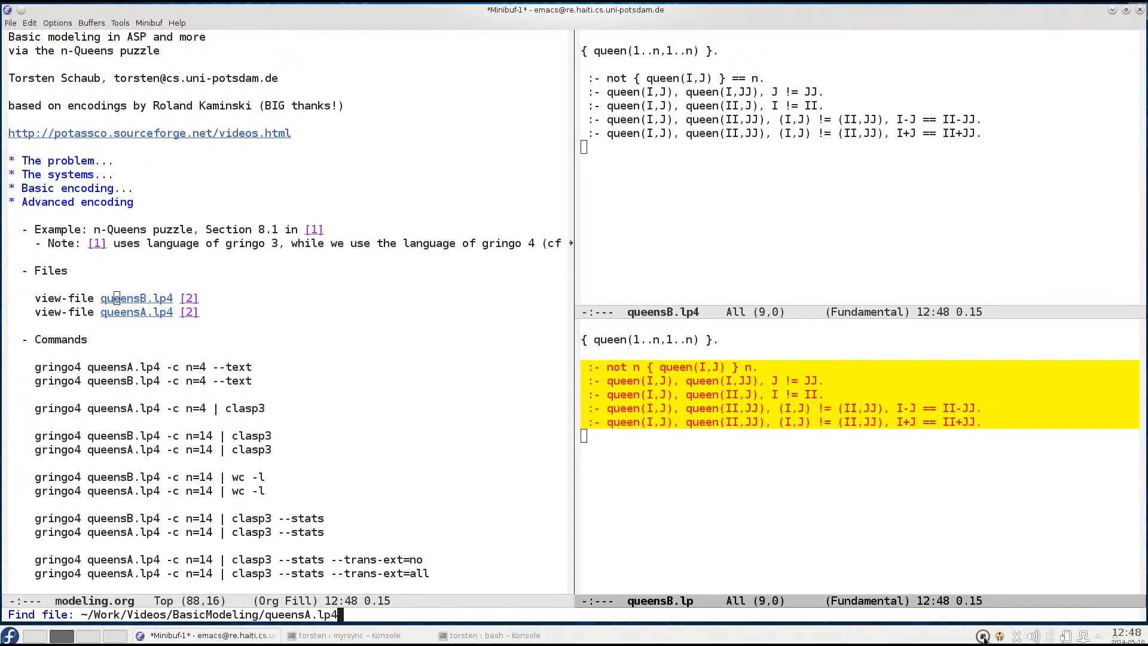
pyautogui.press('Return')
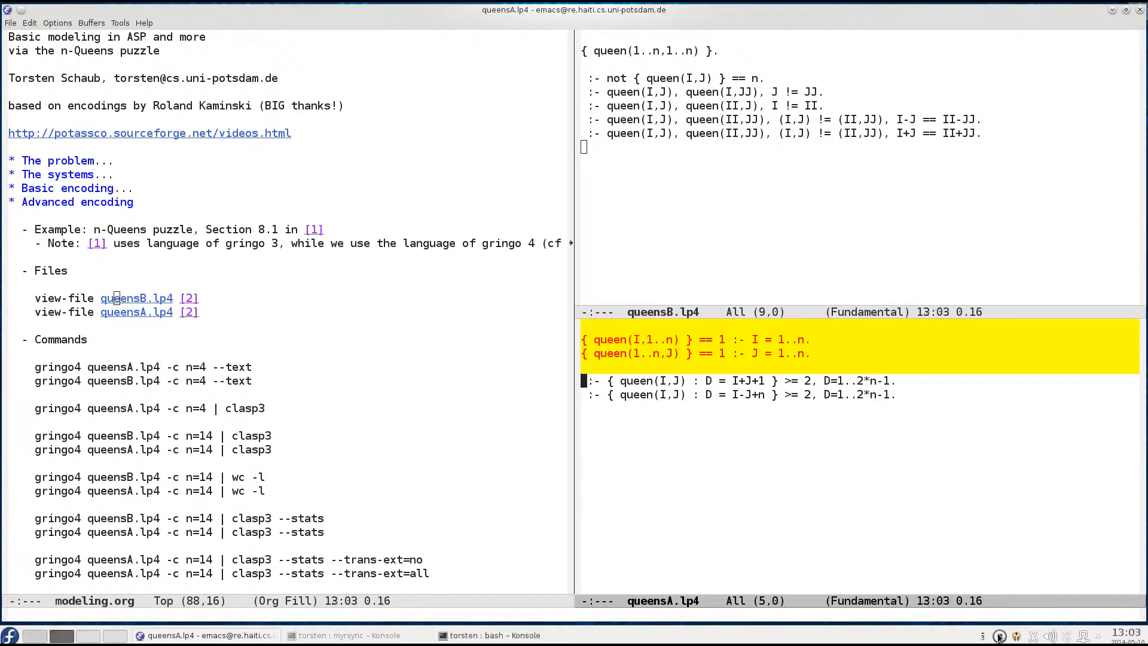
pyautogui.click(832, 339)
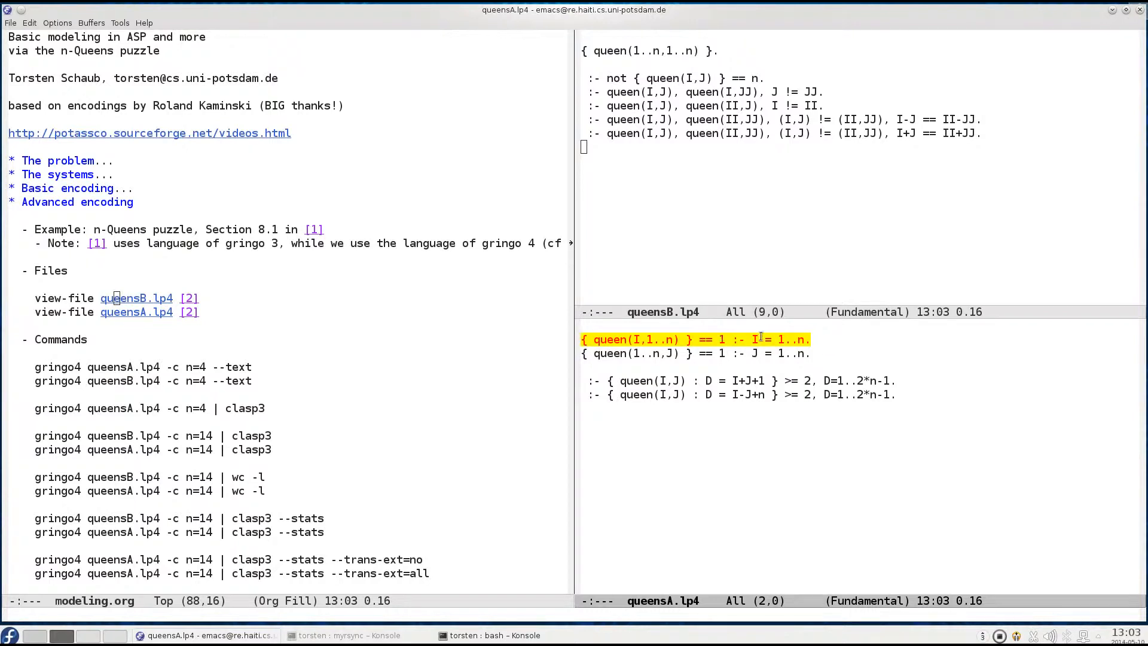
pyautogui.click(754, 339)
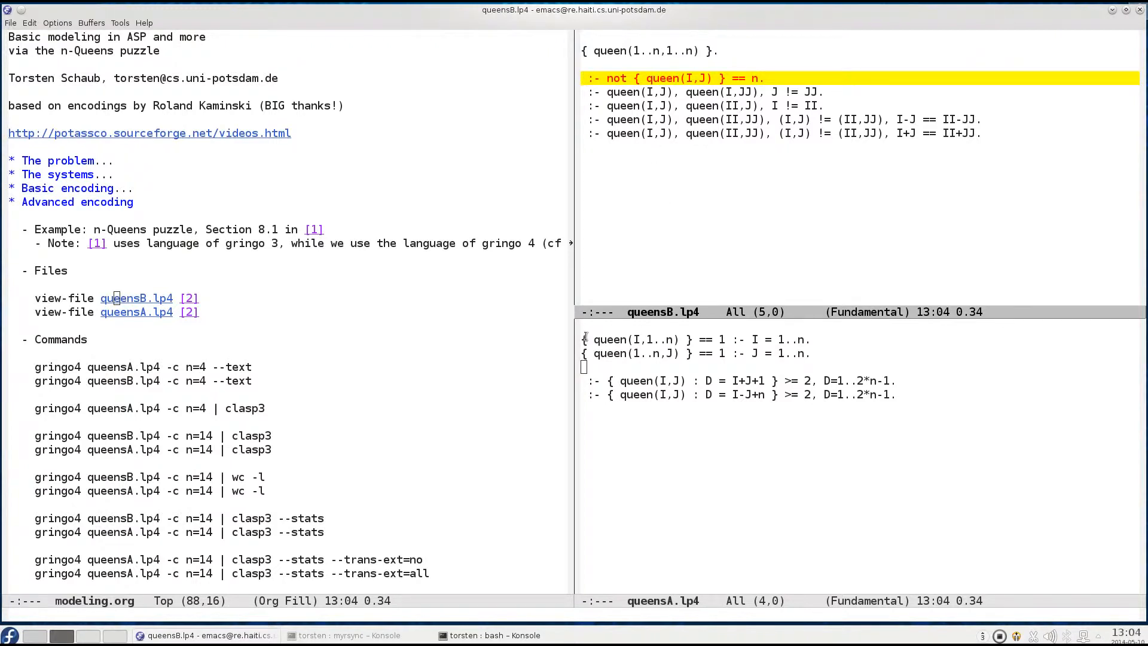
pyautogui.click(754, 339)
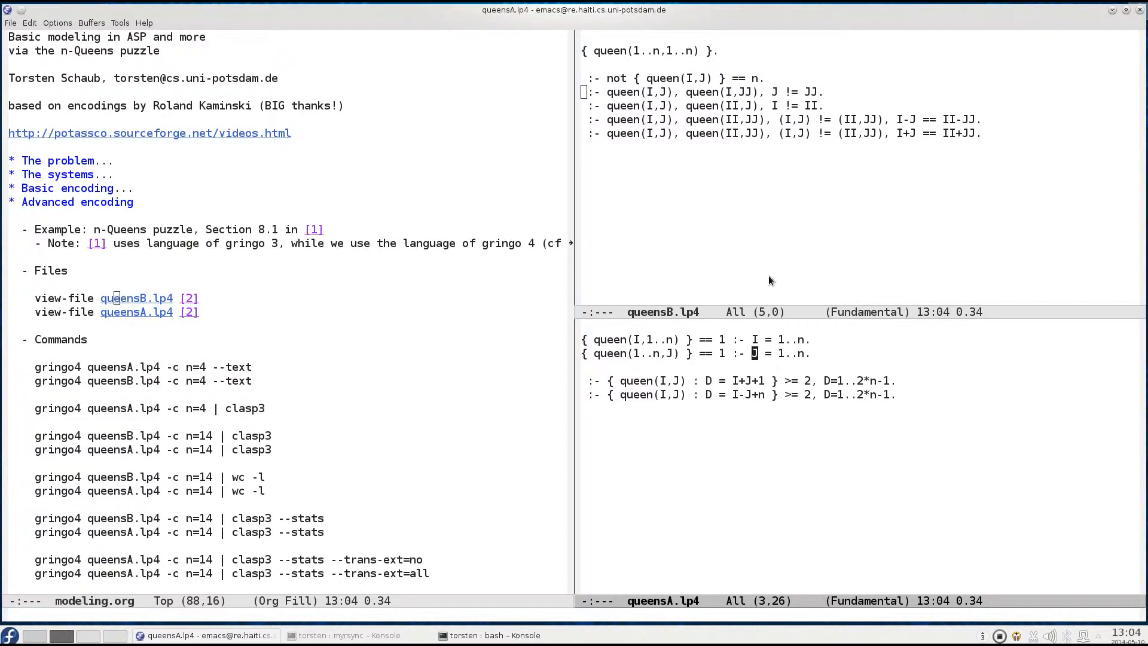
pyautogui.moveTo(567, 53)
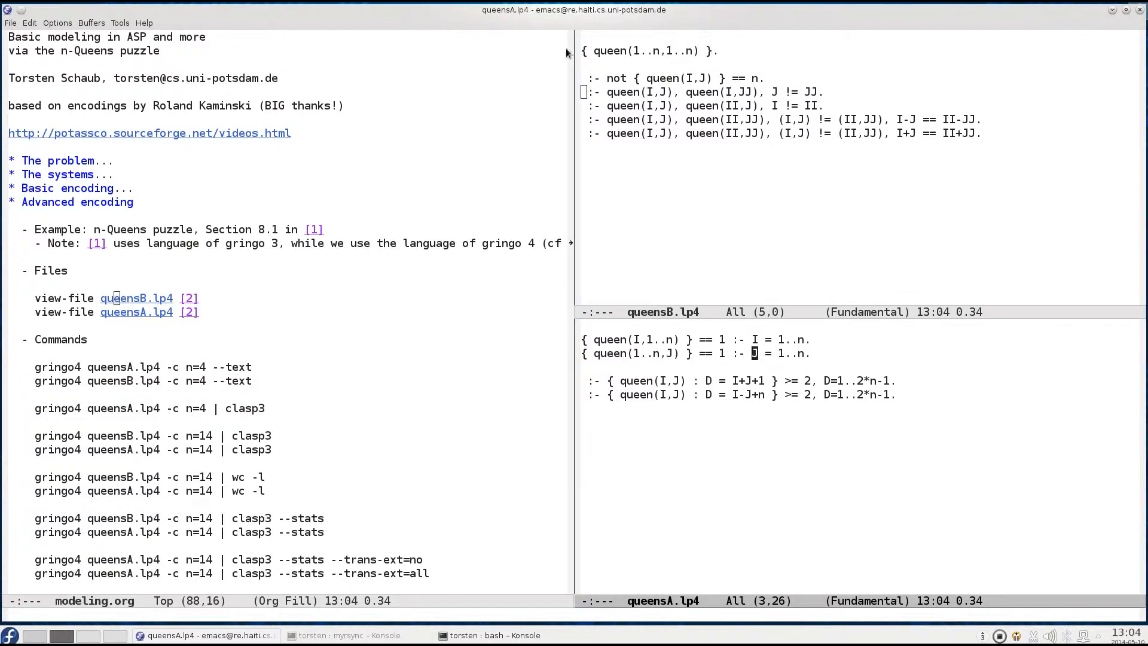
pyautogui.moveTo(737, 57)
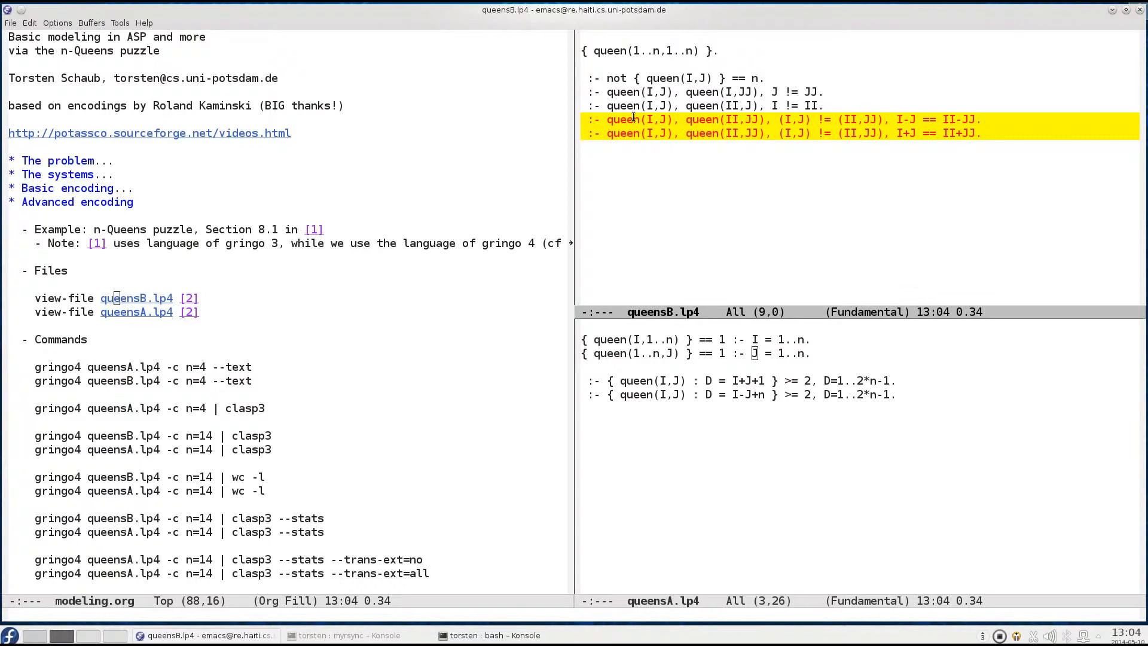
pyautogui.moveTo(706, 145)
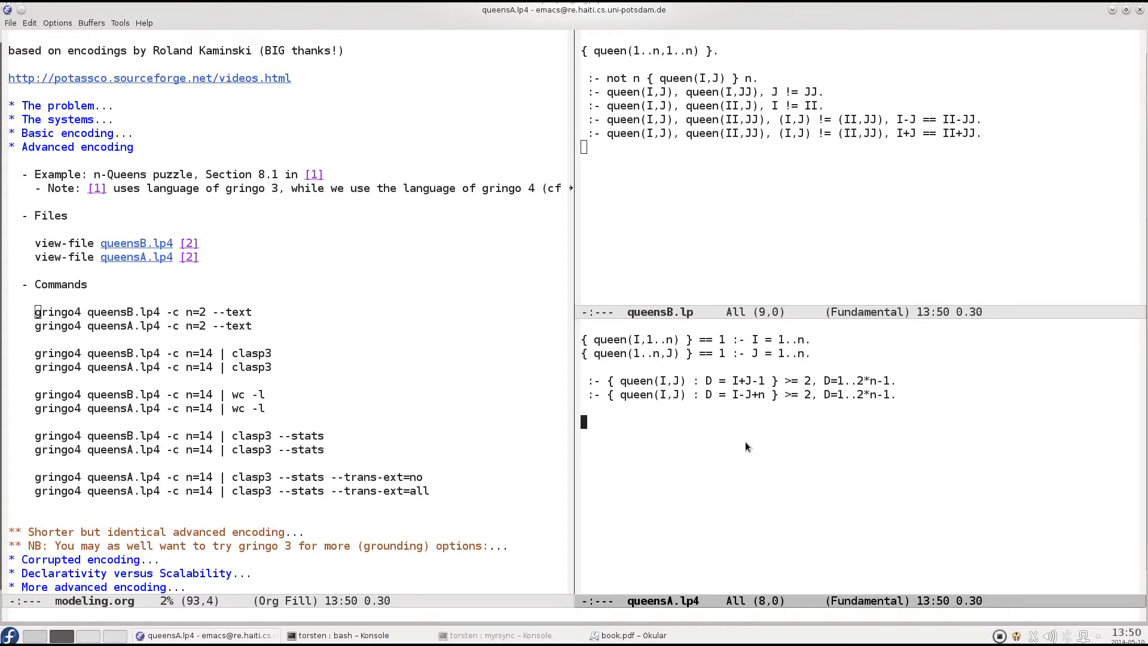
pyautogui.moveTo(798, 339)
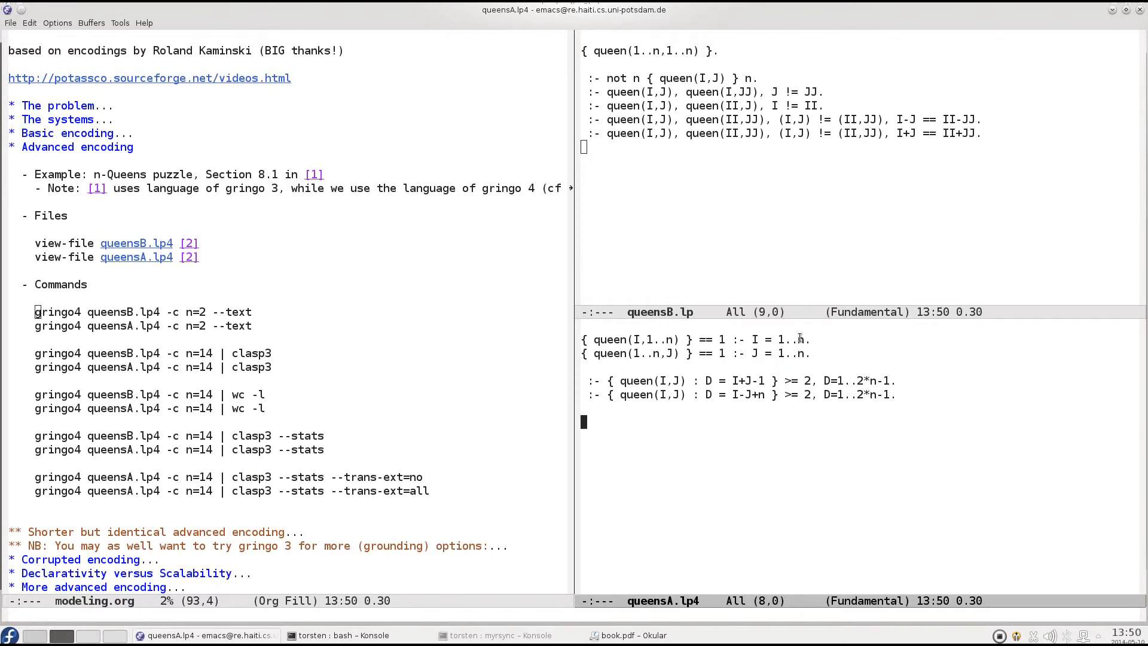
pyautogui.click(798, 339)
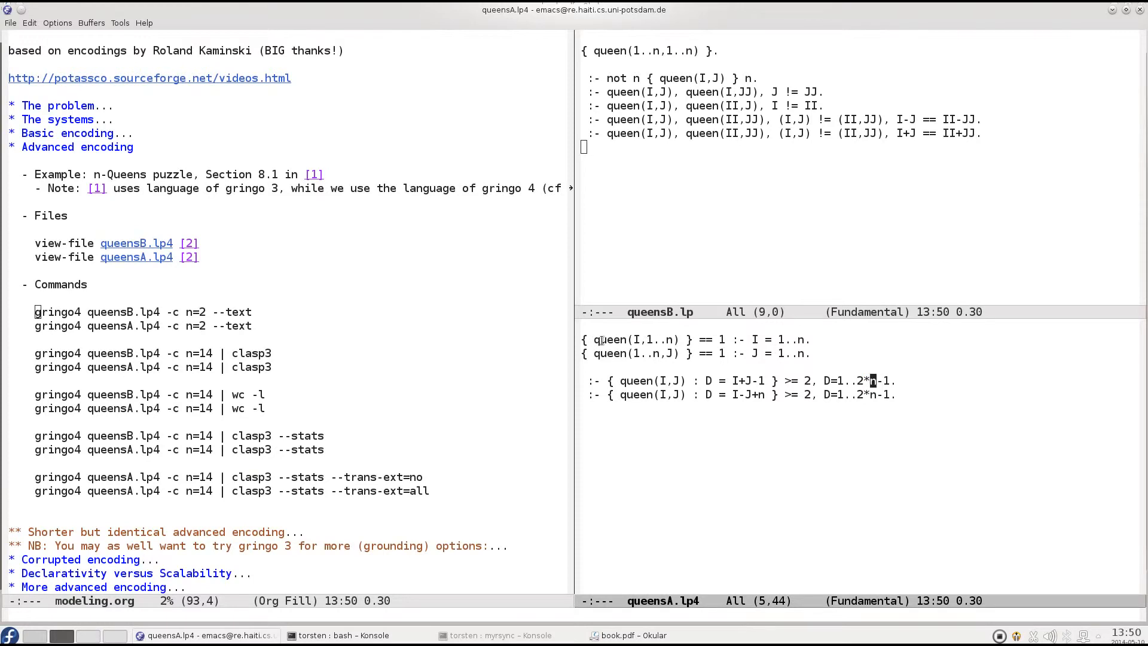
pyautogui.click(669, 339)
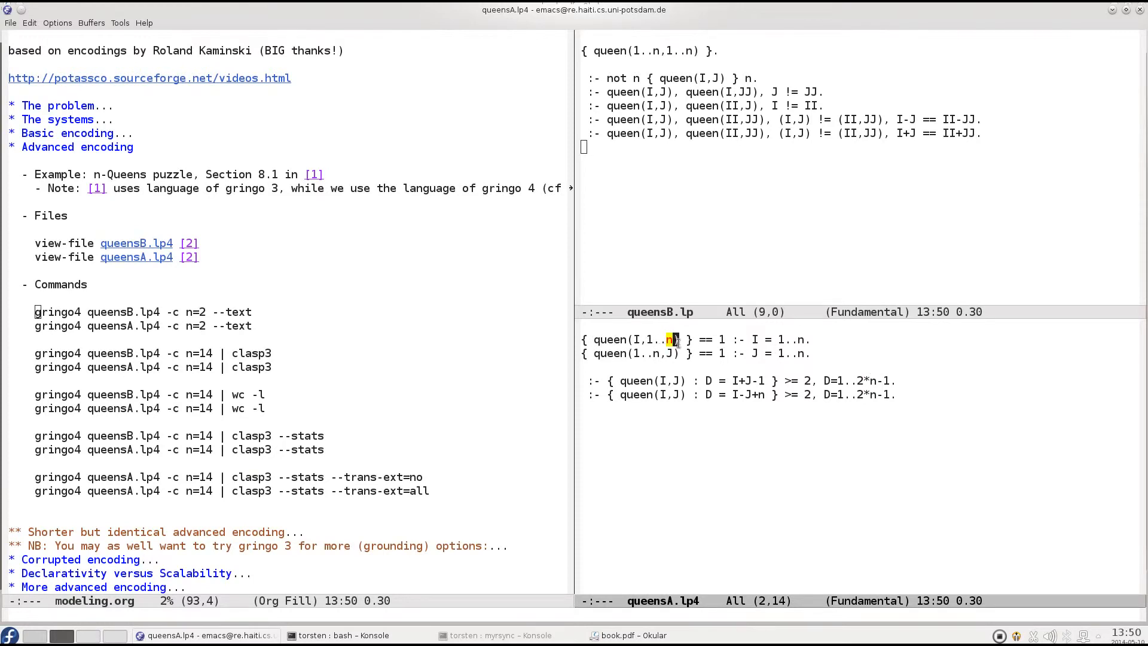
pyautogui.moveTo(622, 379)
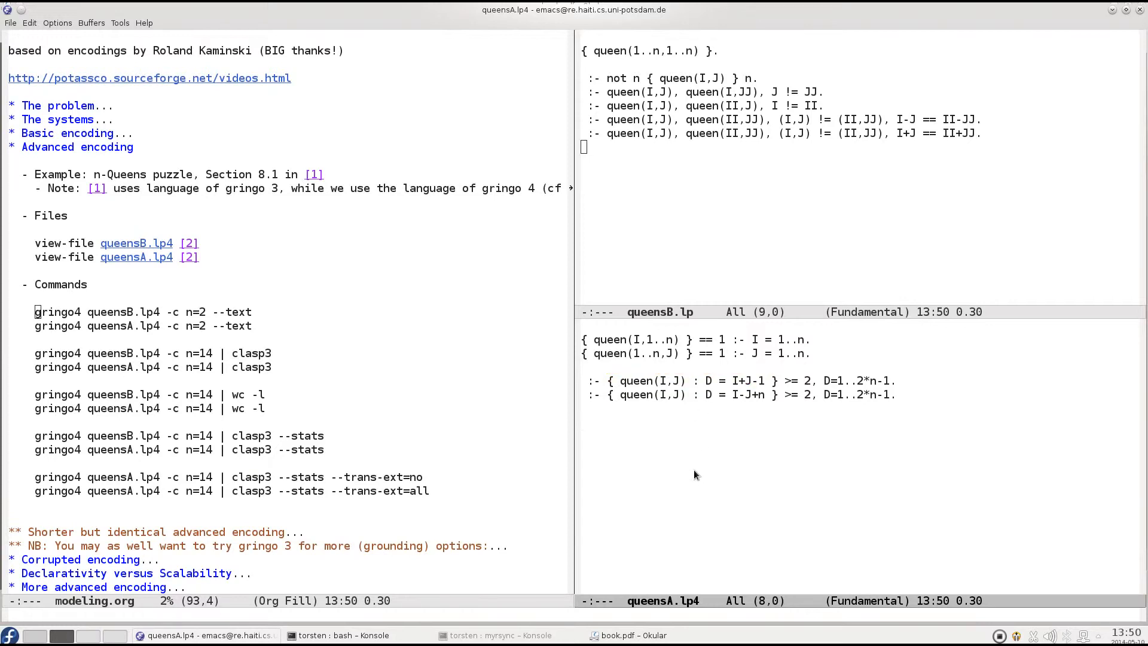
pyautogui.scroll(-3)
pyautogui.write('shell')
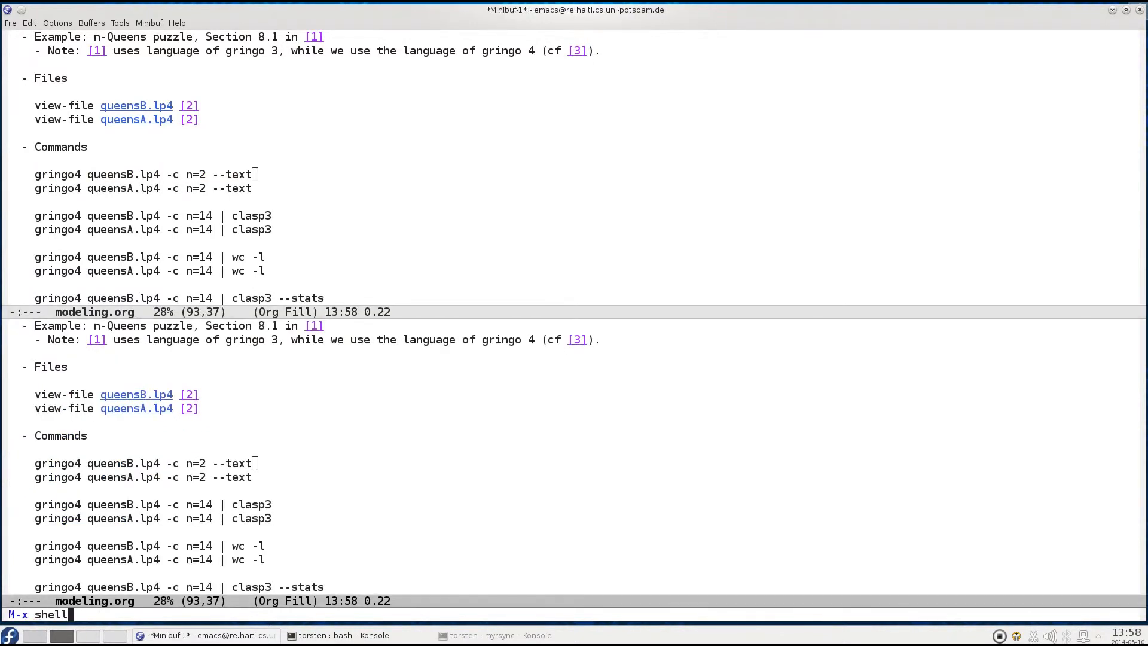
# - Start a shell and ground queensB.lp4 and queensA.lp4 with 'gringo4 -c n=2 --text'
pyautogui.press('Return')
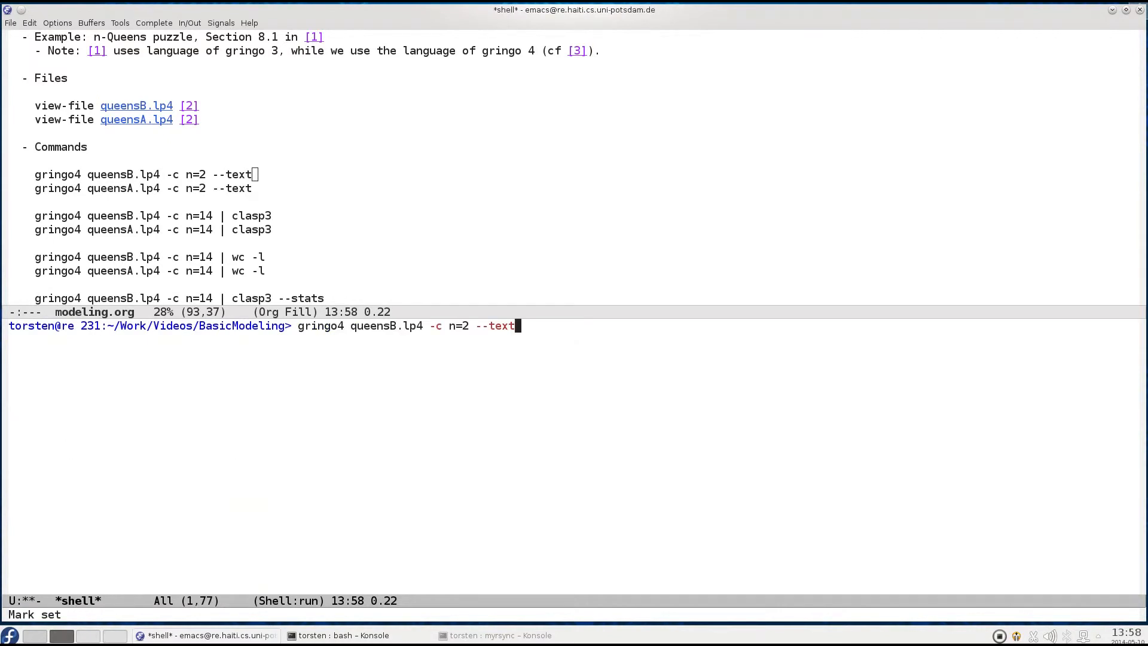
pyautogui.press('Return')
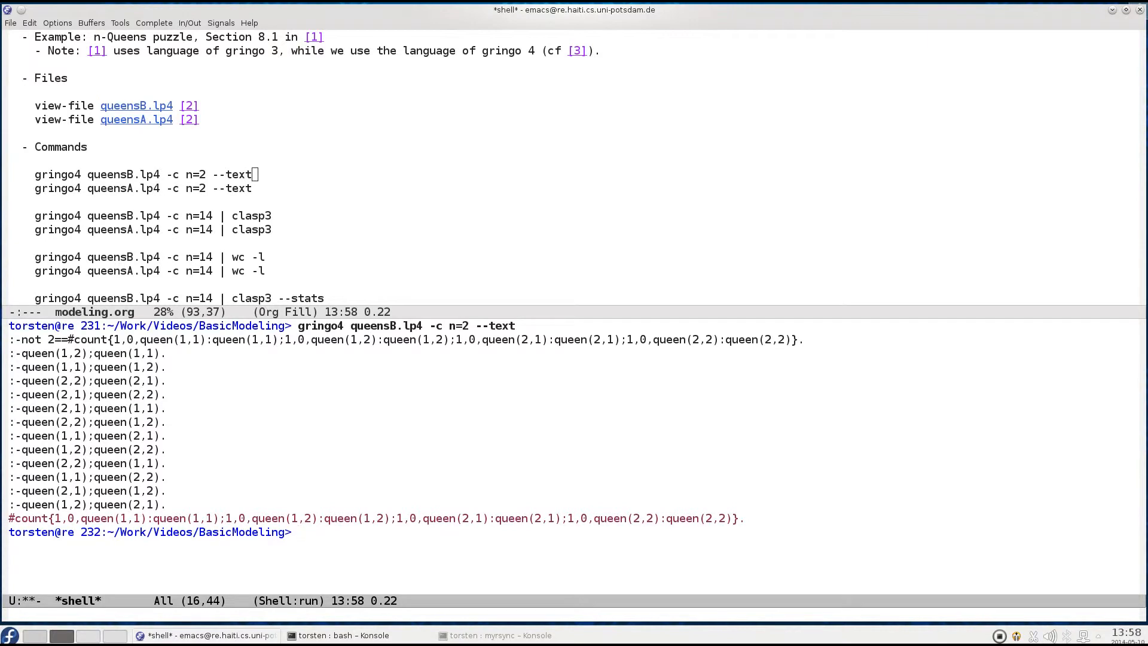
pyautogui.write('gringo4 queensB.lp4 -c n=2 --text')
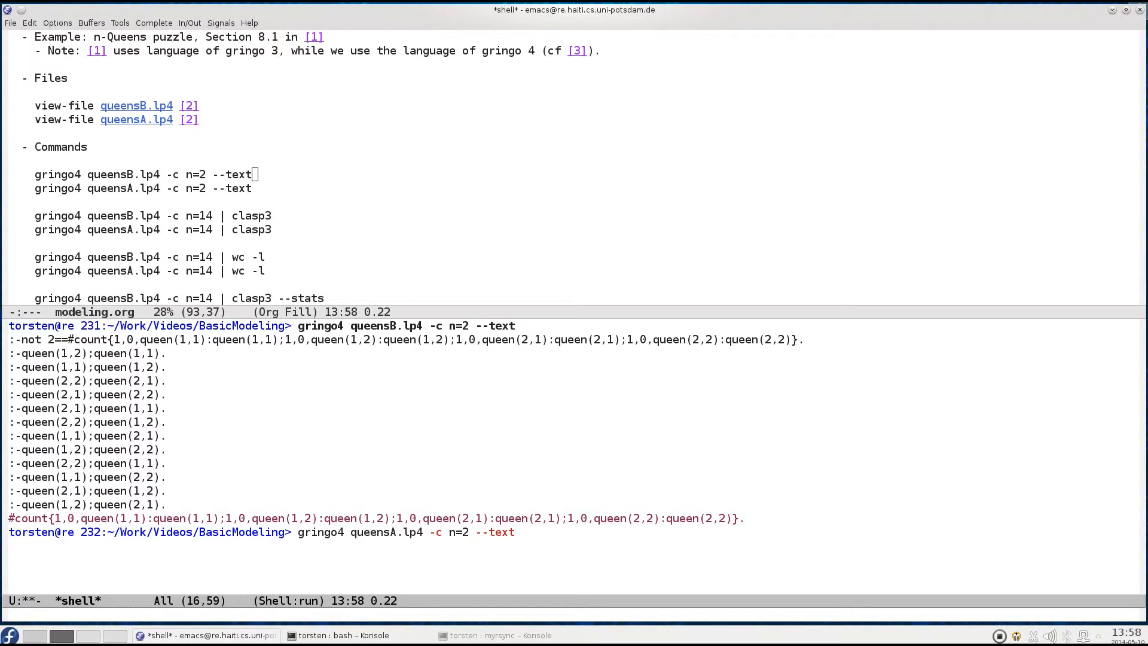
pyautogui.press('Return')
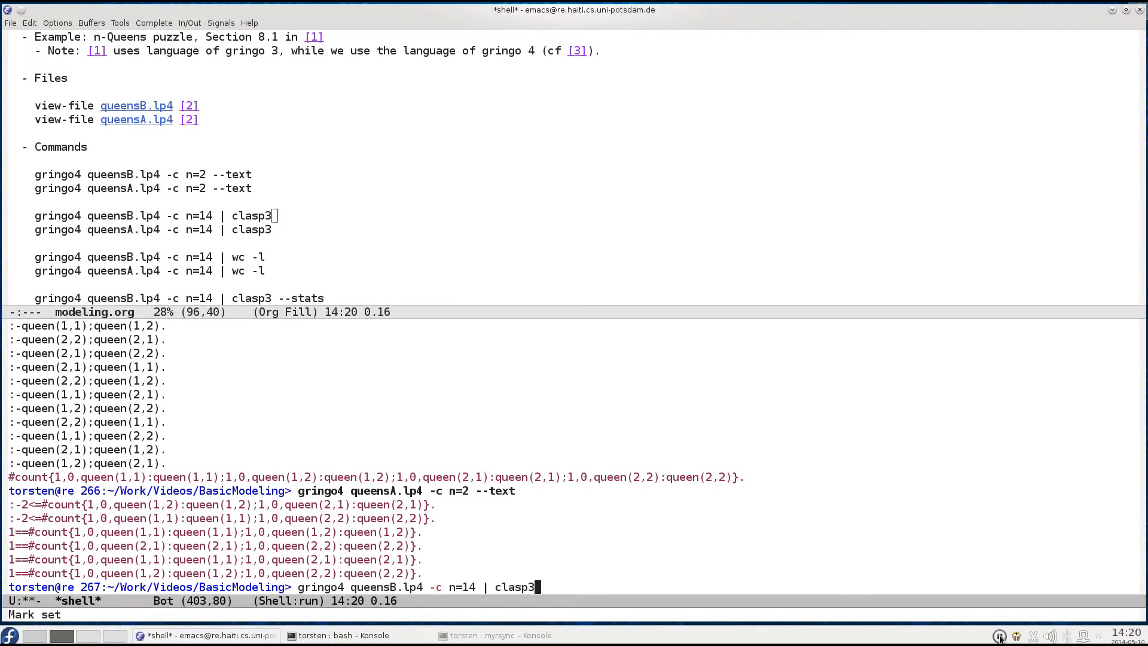
# - Run 'gringo4 queensB.lp4 -c n=14 | clasp3', satisfiable after about 16.1 seconds
pyautogui.press('Return')
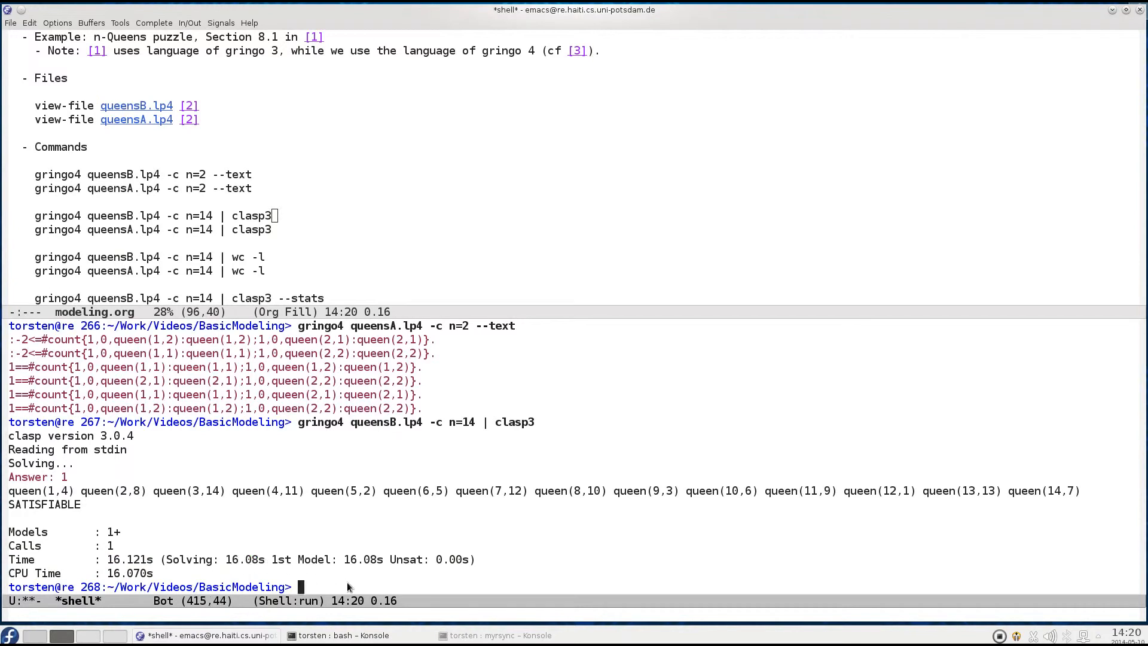
# - Rerun the clasp3 pipeline on queensA.lp4 at n=14, satisfiable in 0.008 seconds
pyautogui.write('gringo4 queensB.lp4 -c n=14 | clasp3')
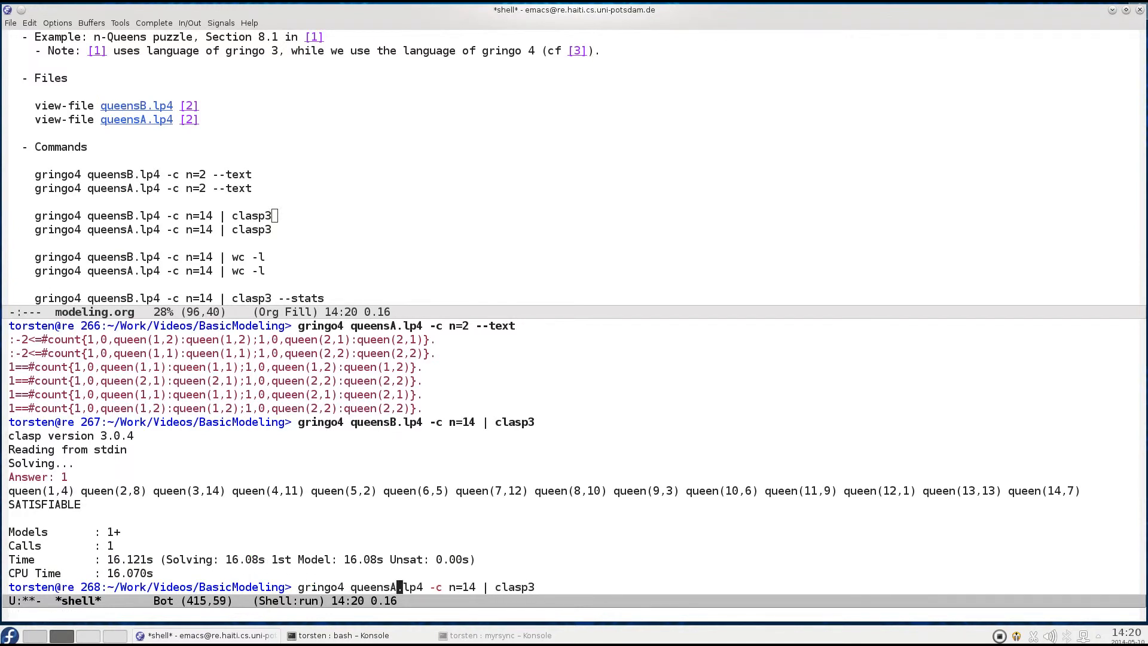
pyautogui.press('Return')
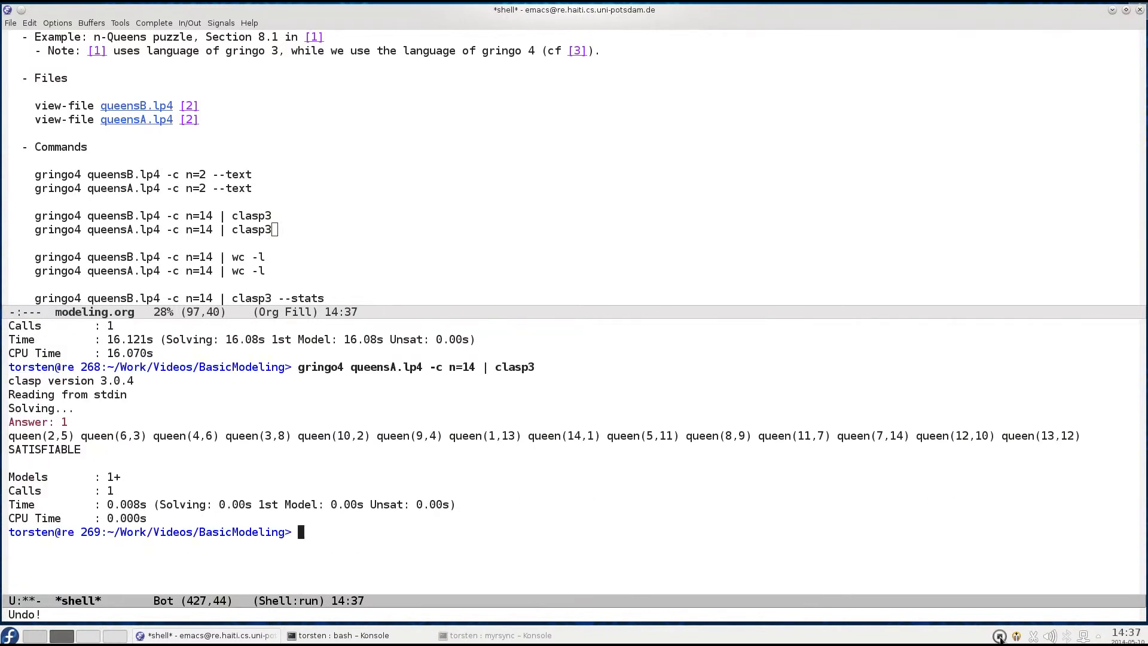
# - Count ground lines at n=14 with wc -l: 8581 for queensB, 494 for queensA
pyautogui.write('gringo4 queensB.lp4 -c n=14 | c')
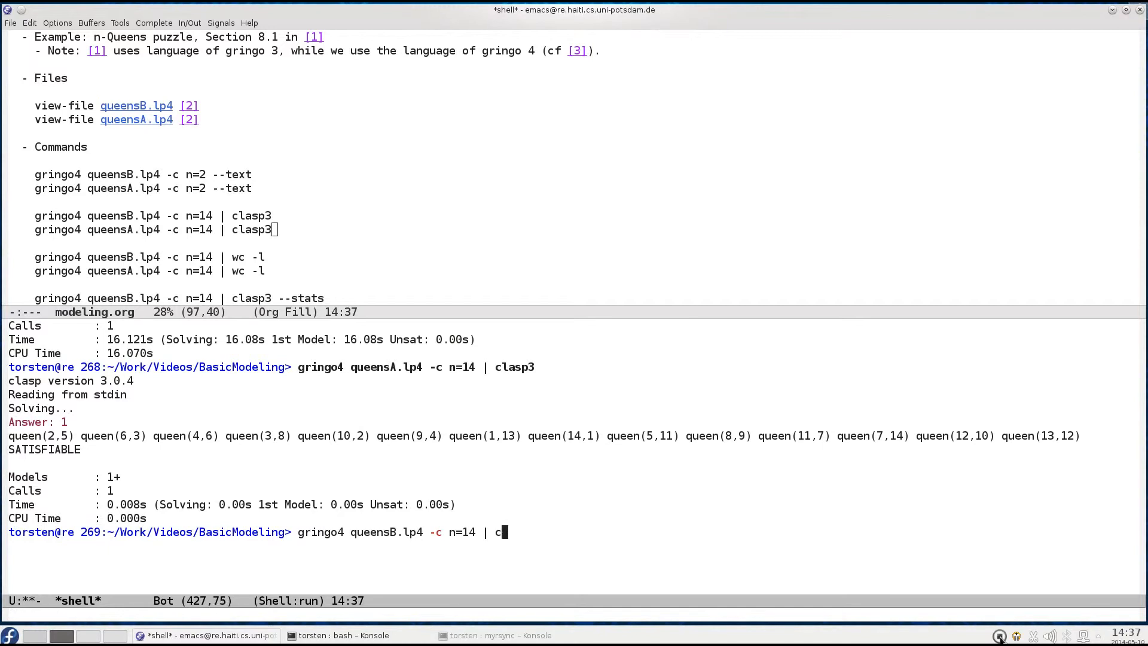
pyautogui.press('BackSpace')
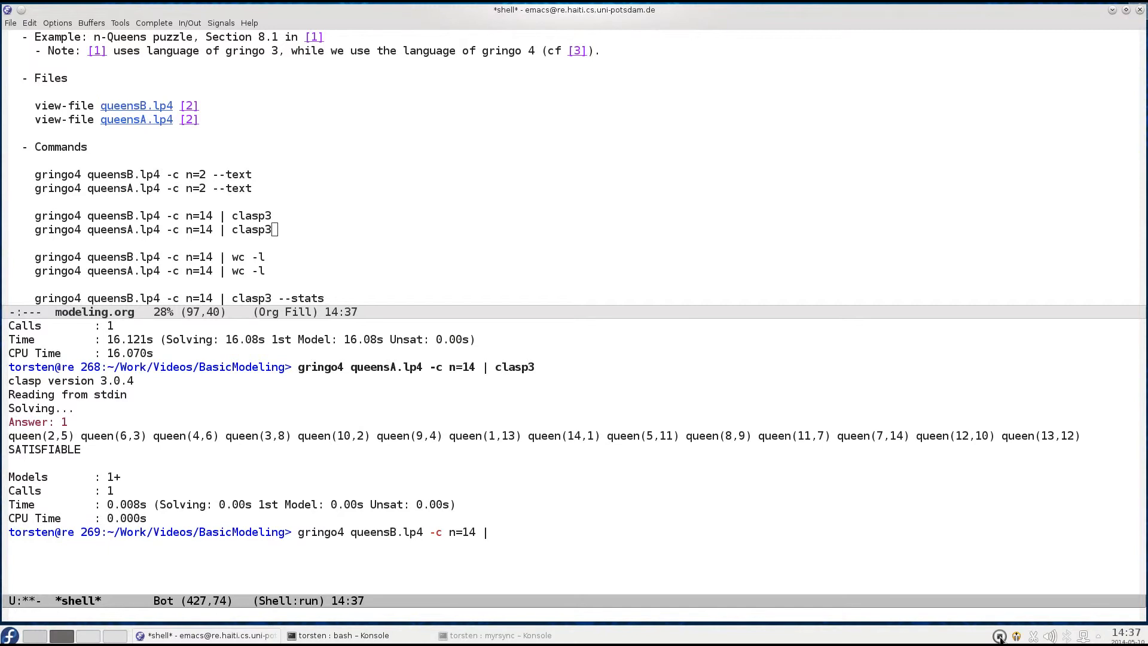
pyautogui.write('wc -')
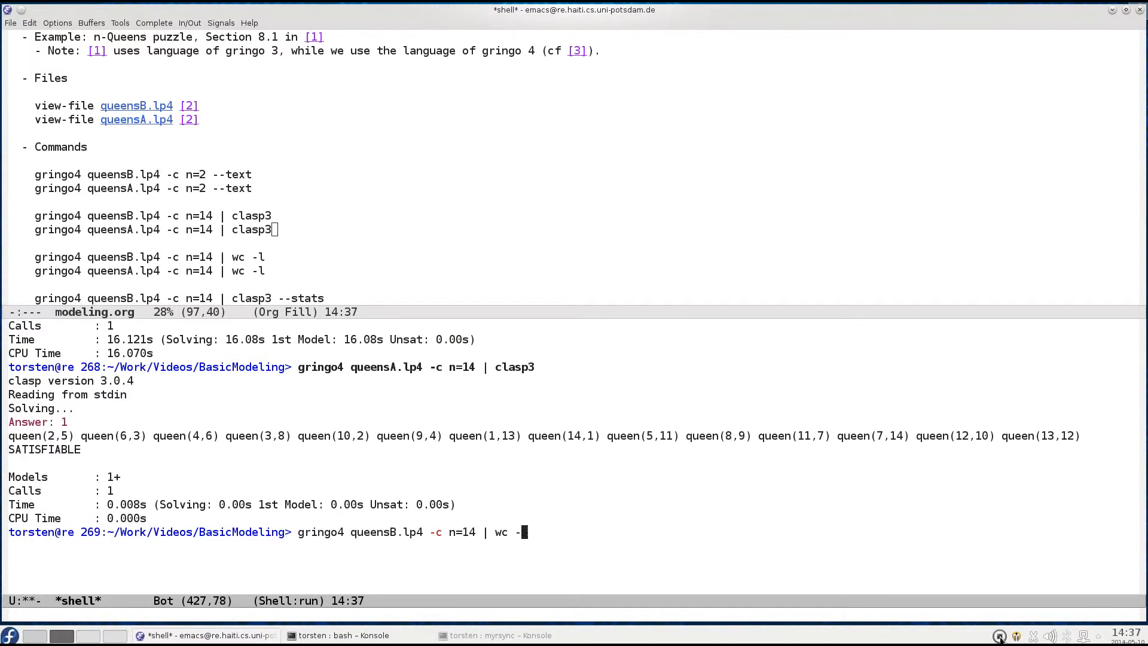
pyautogui.press('Return')
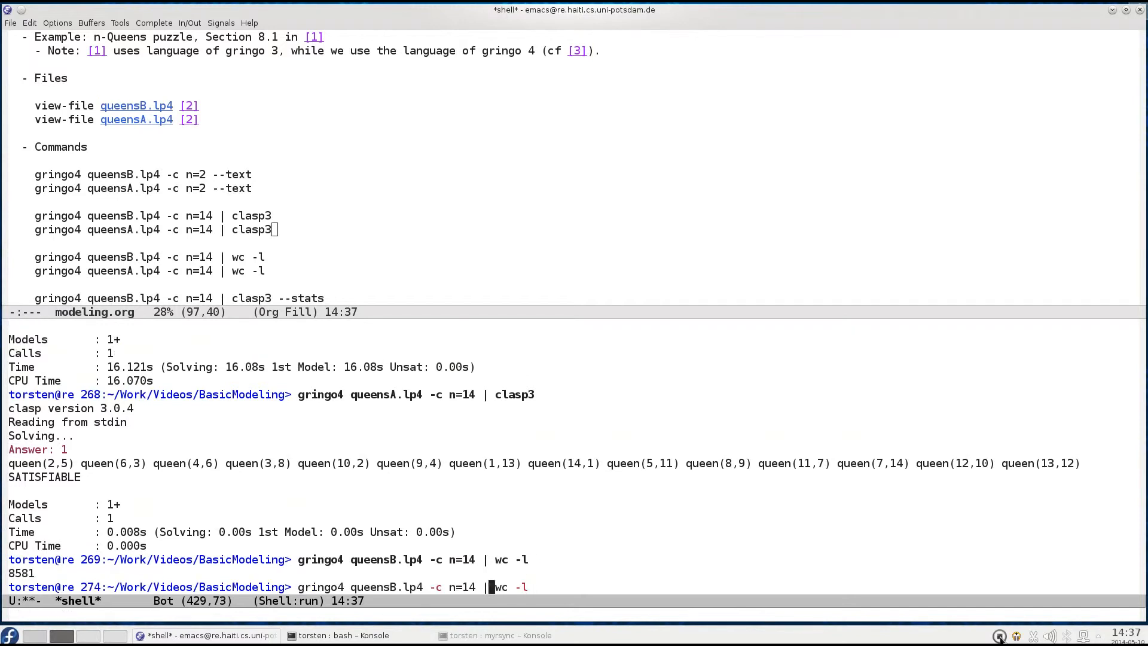
pyautogui.moveTo(398, 586)
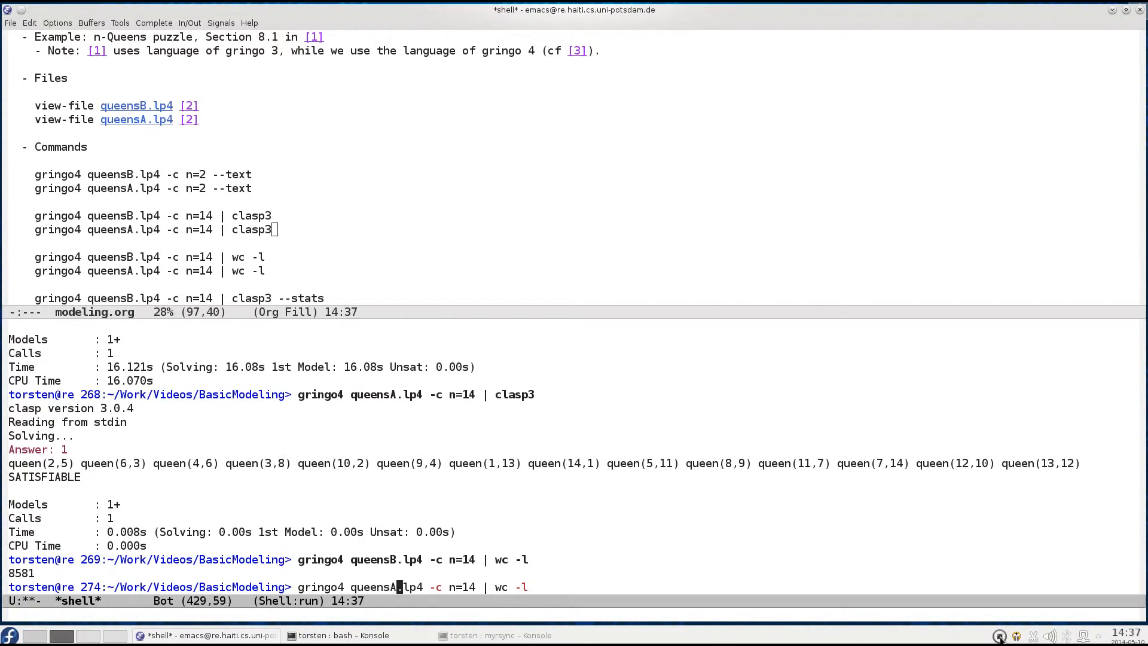
pyautogui.press('Return')
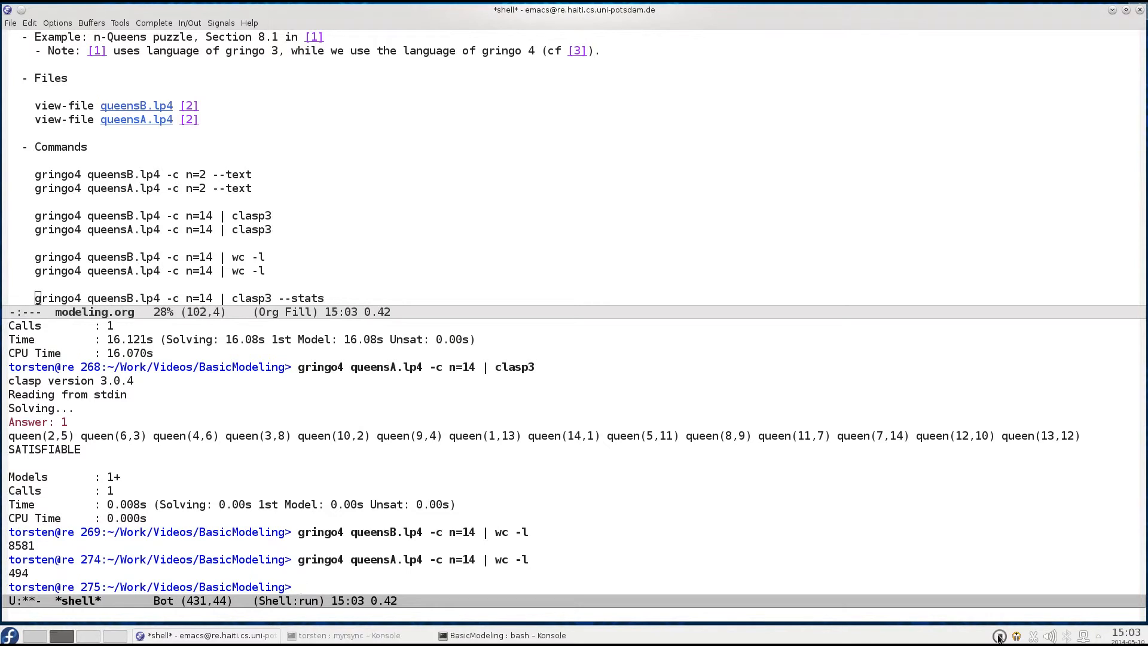
# - Run 'clasp3 --stats' on queensA.lp4 at n=14 and mark atoms 381 and variables 224
pyautogui.write('gringo4 queensA.lp4 -c n=14 |')
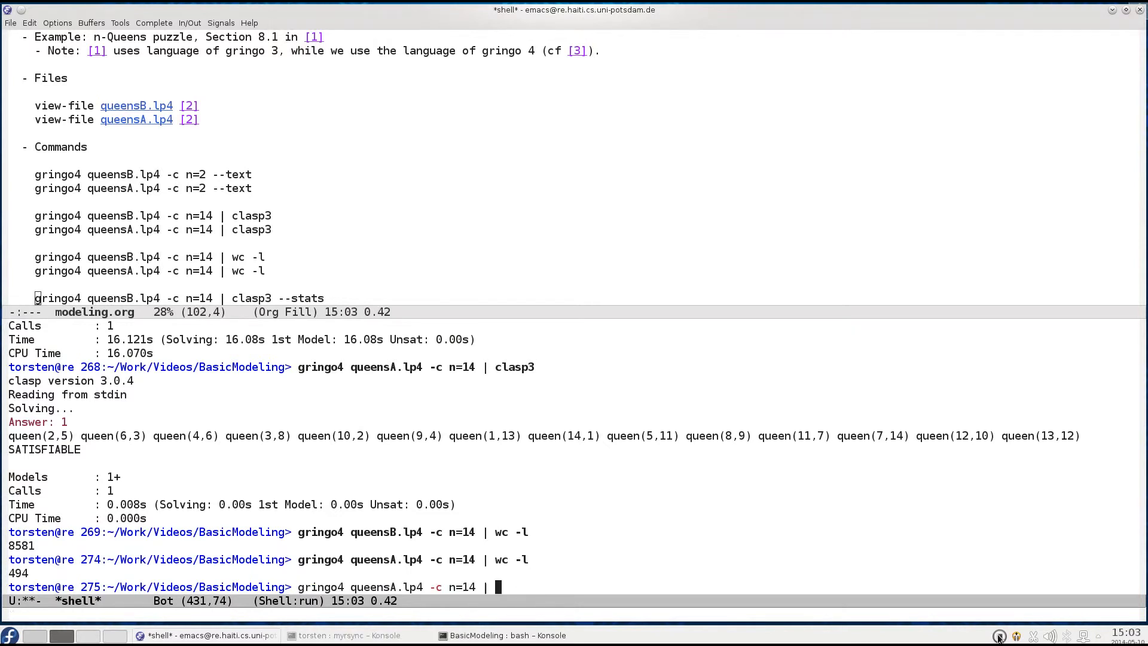
pyautogui.write('clasp')
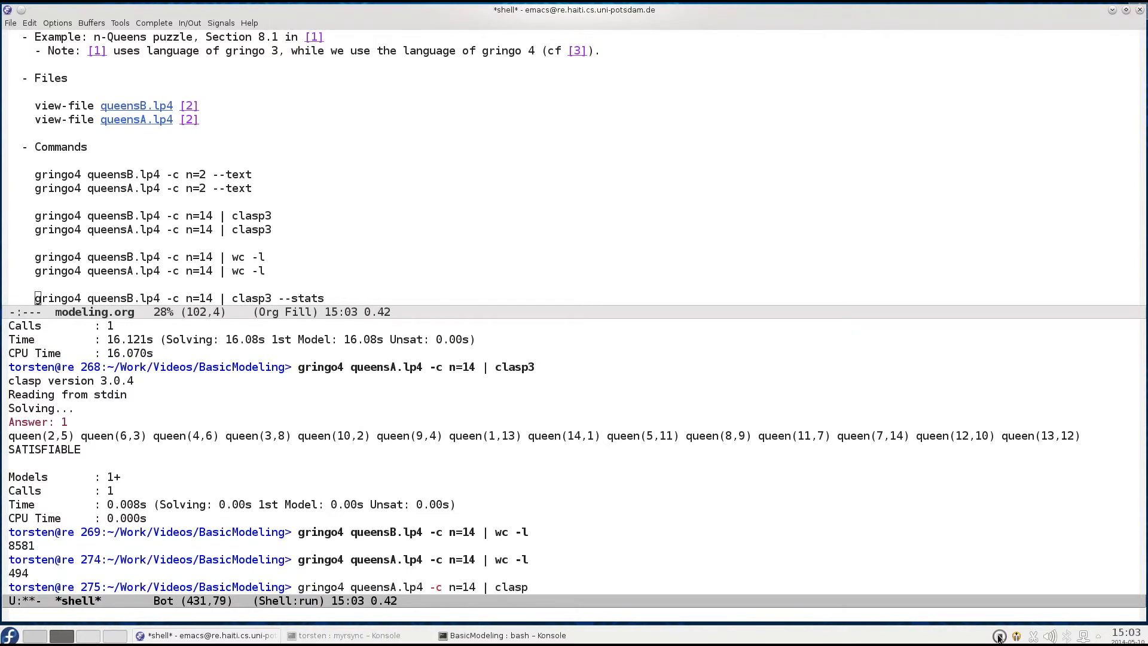
pyautogui.write('3 --stat')
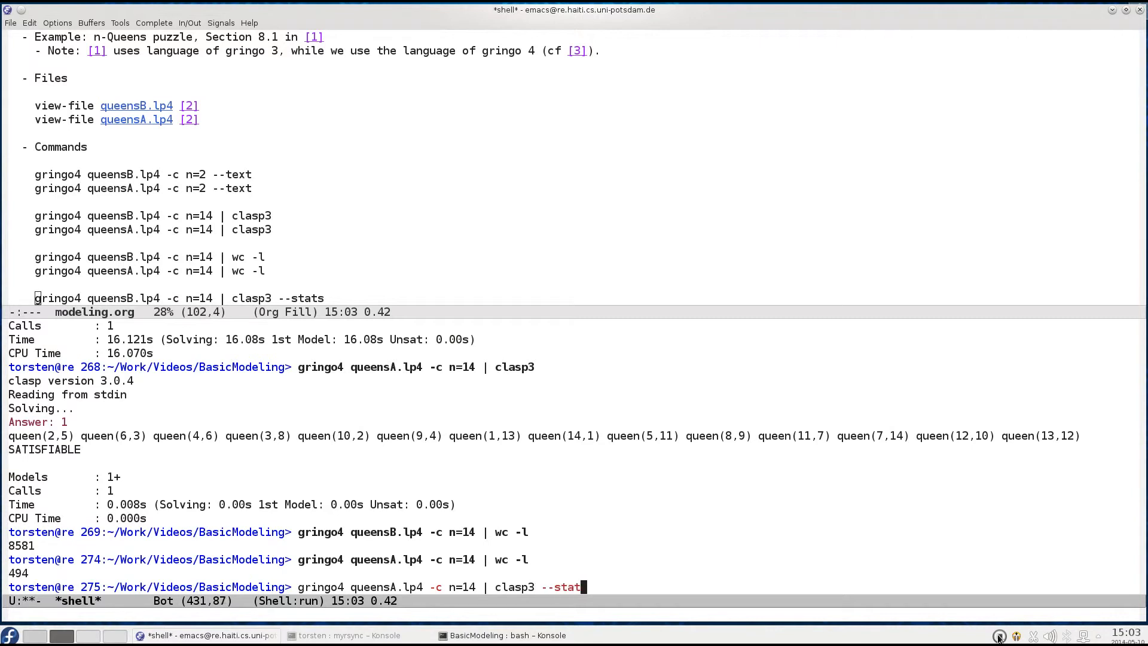
pyautogui.press('Return')
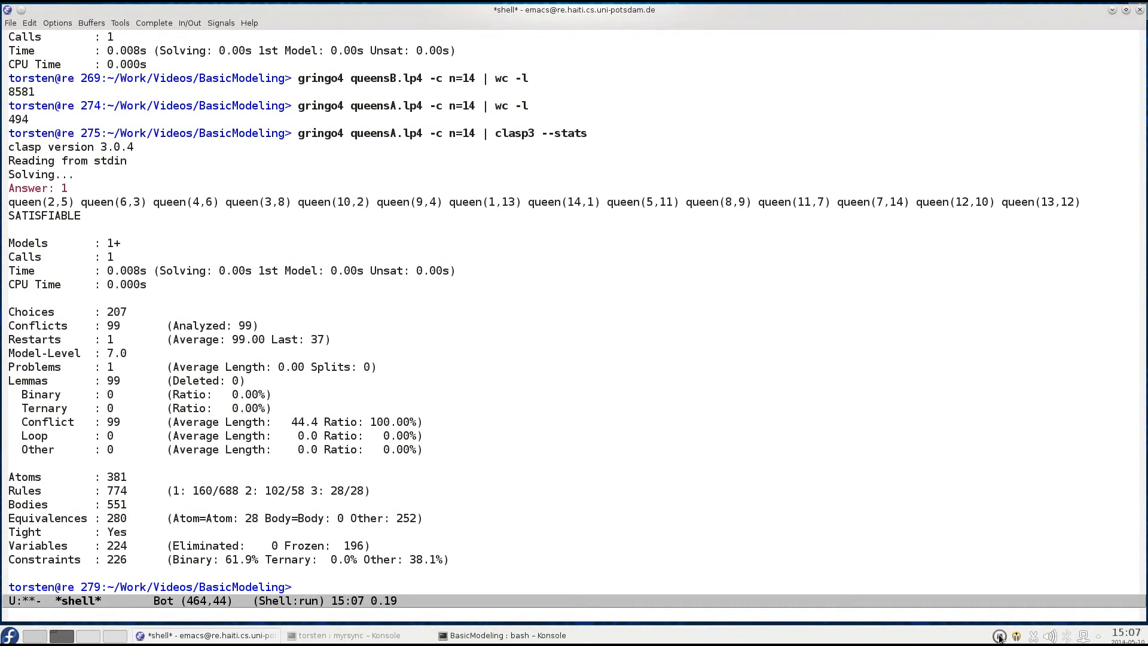
pyautogui.moveTo(456, 201)
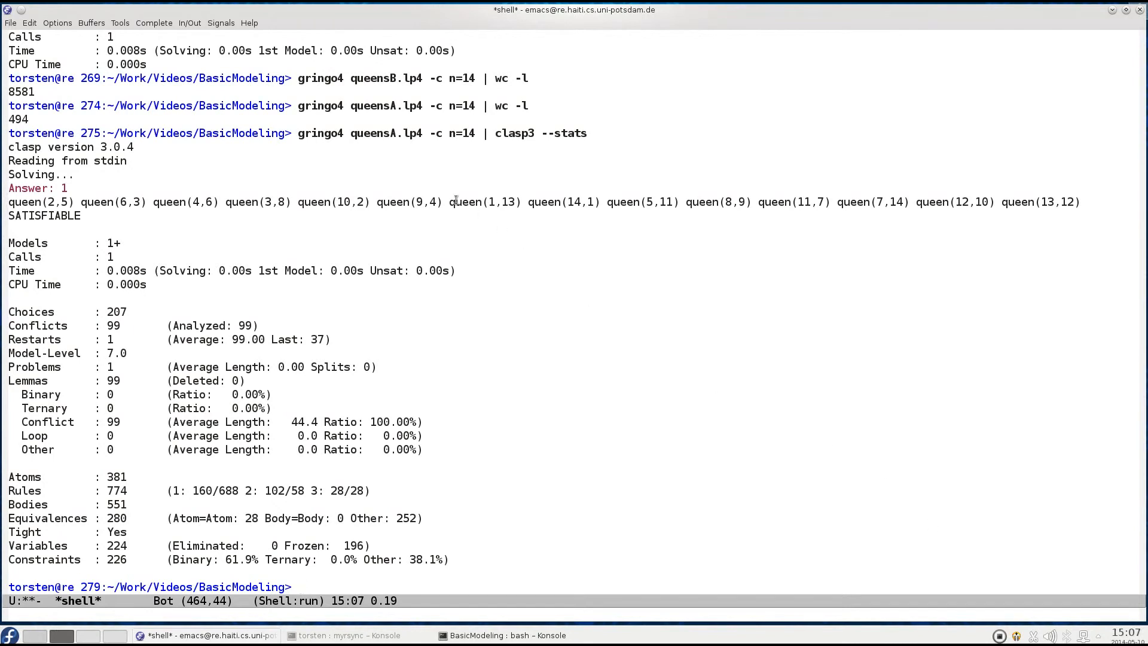
pyautogui.moveTo(388, 133)
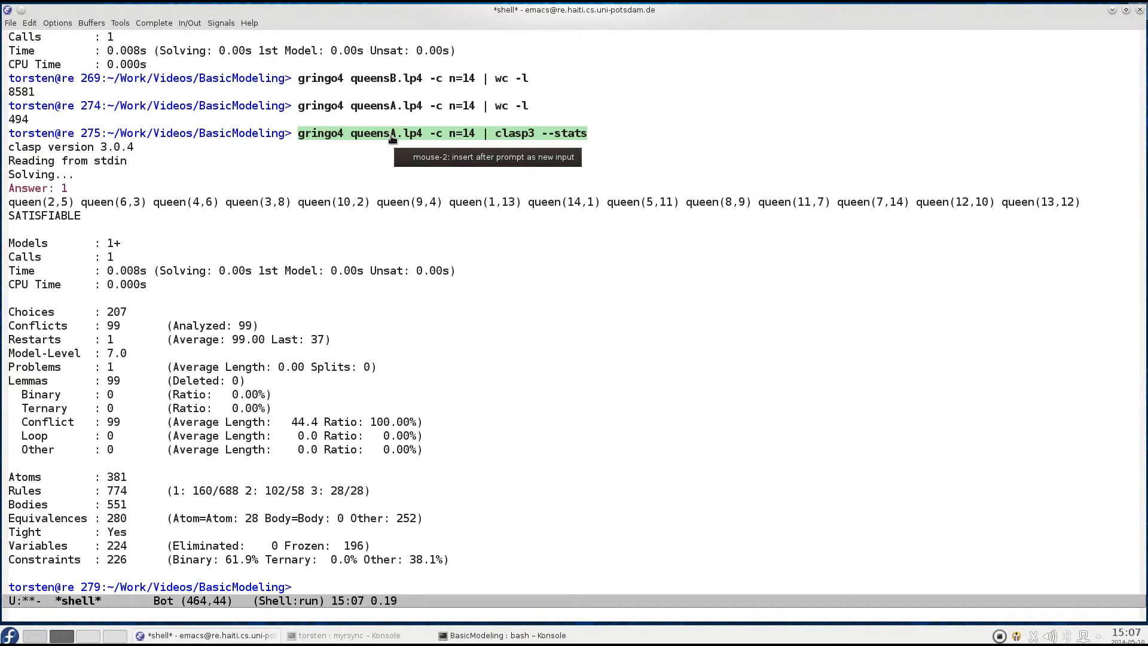
pyautogui.moveTo(208, 385)
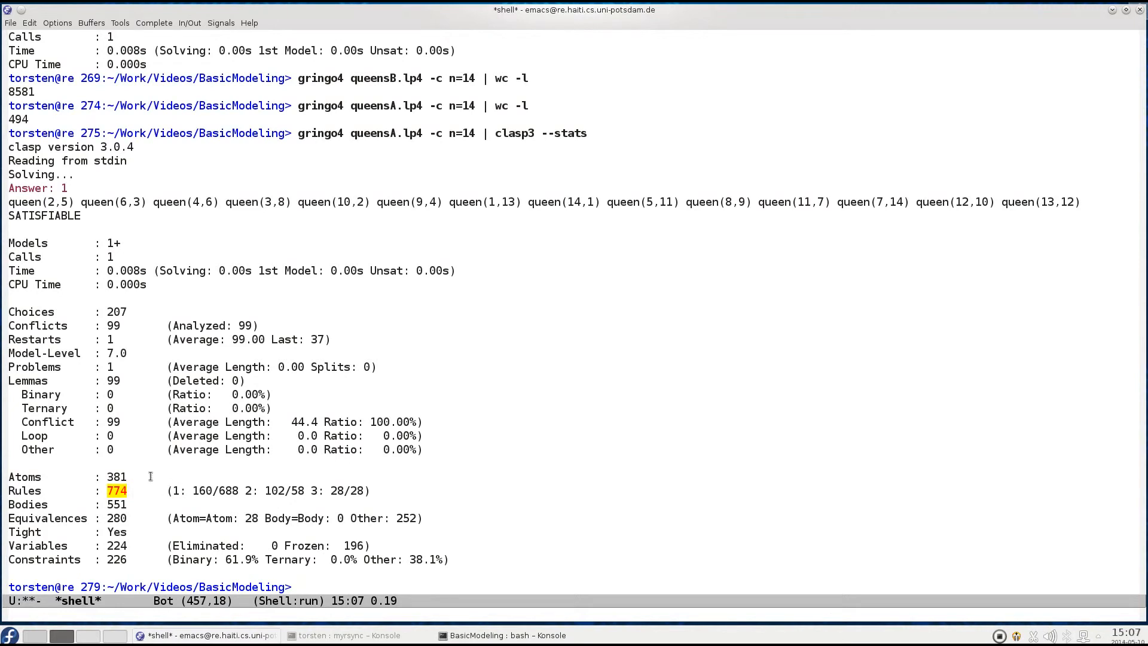
pyautogui.click(117, 477)
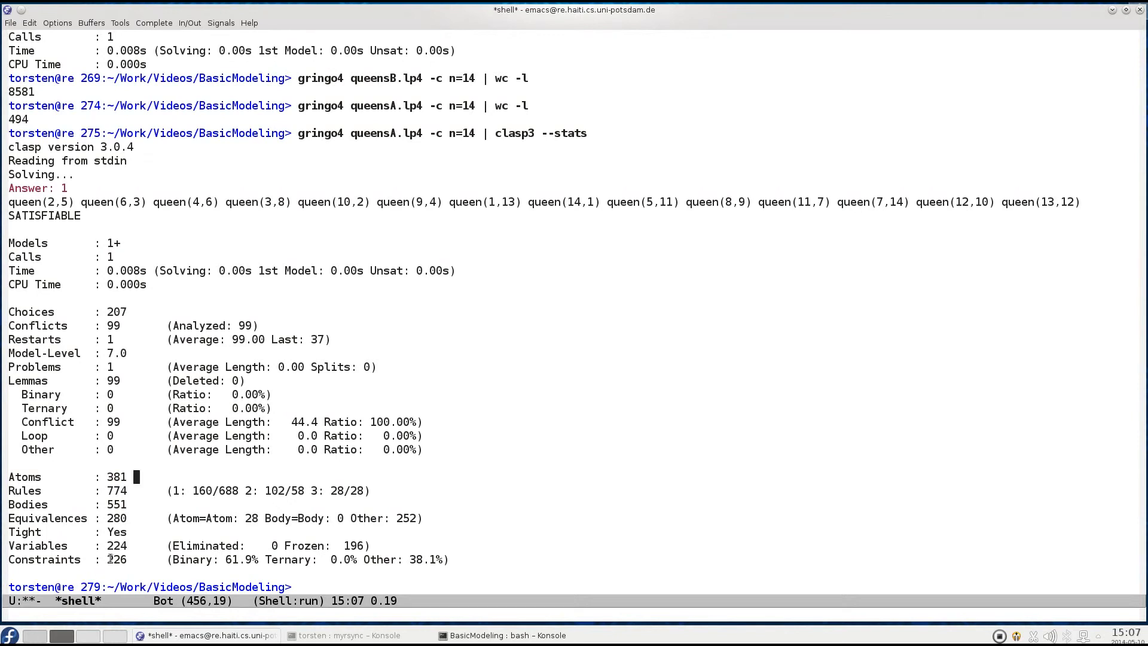
pyautogui.doubleClick(114, 558)
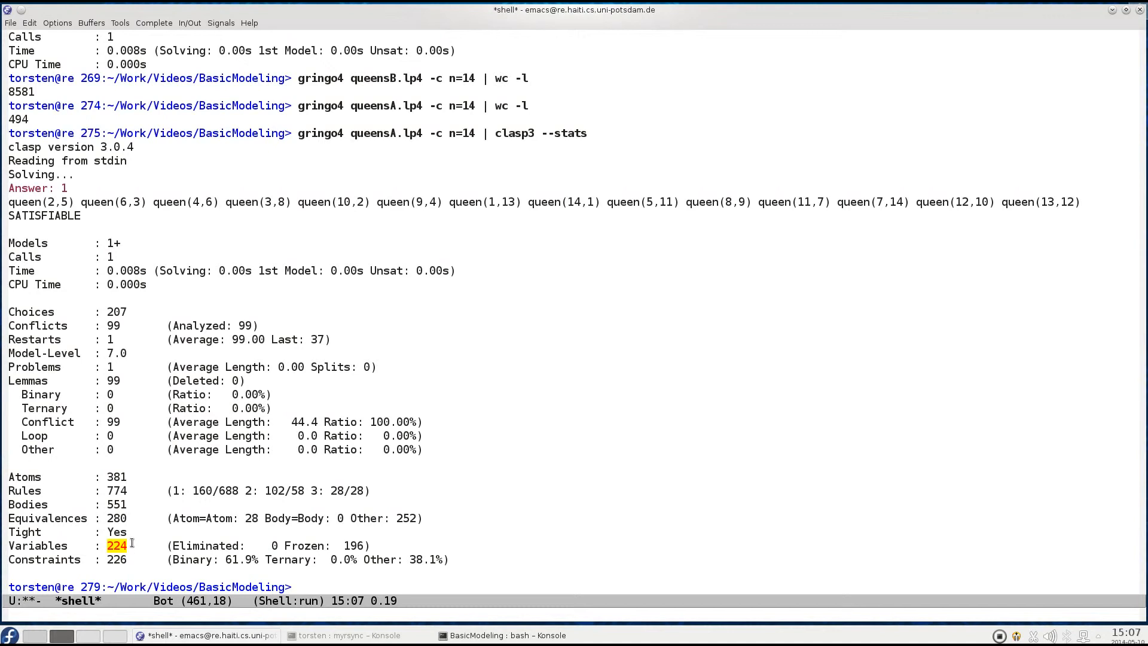
pyautogui.moveTo(97, 455)
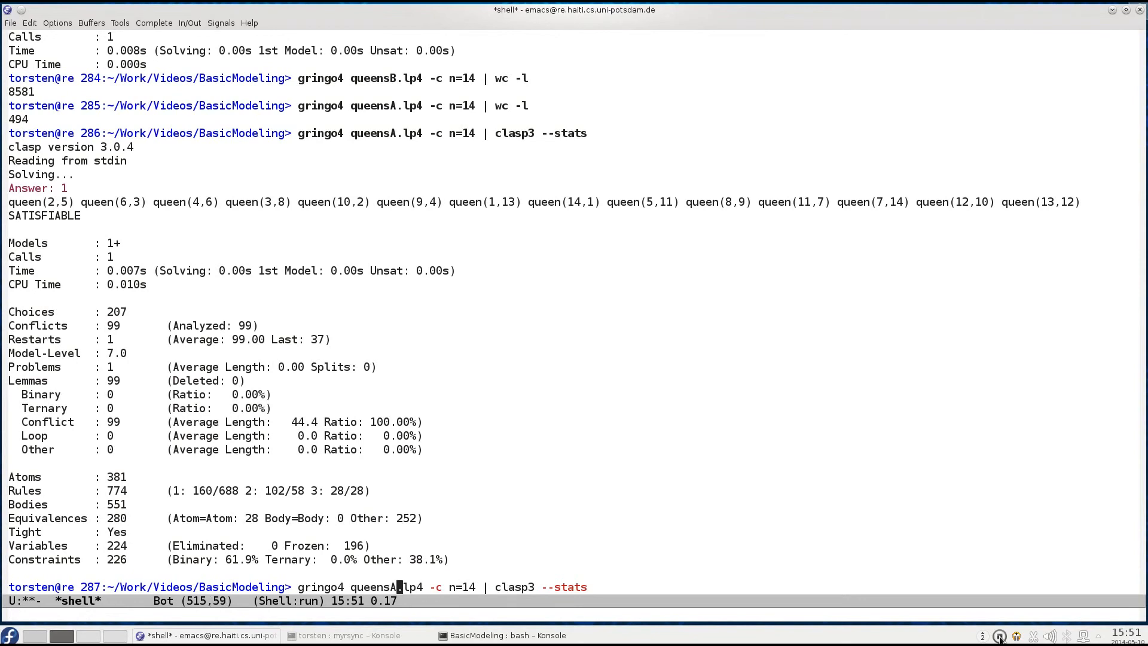
# - Rerun the --stats command on queensB, showing 16.266 s, 8377 rules, 4188 constraints
pyautogui.write('B')
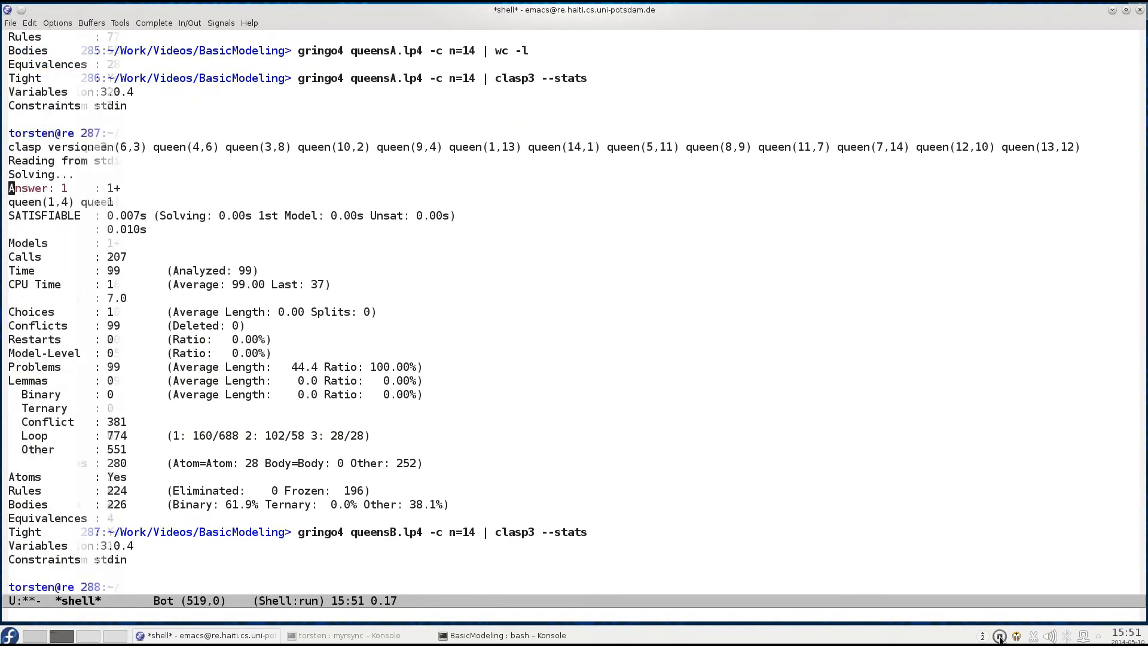
pyautogui.scroll(-3)
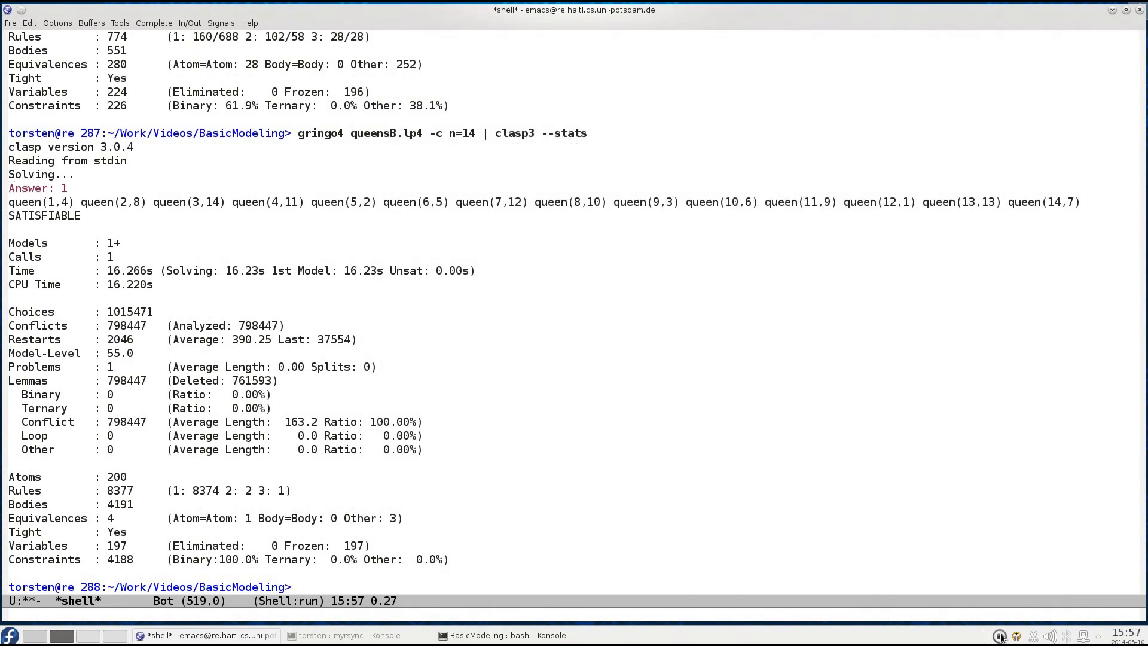